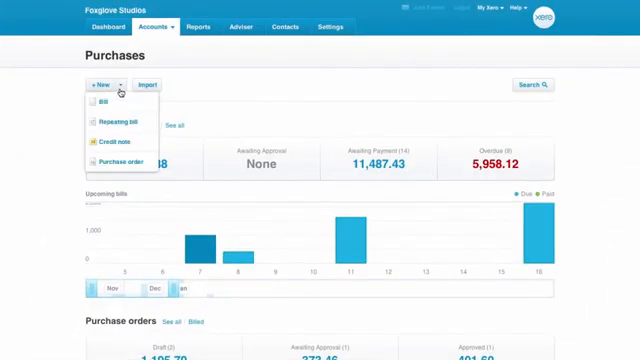
mouse_move(116, 160)
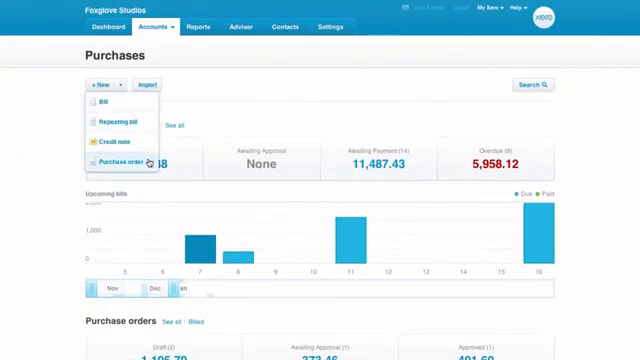
Start a new purchase order from the Purchases dashboard's New menu.
left_click(114, 160)
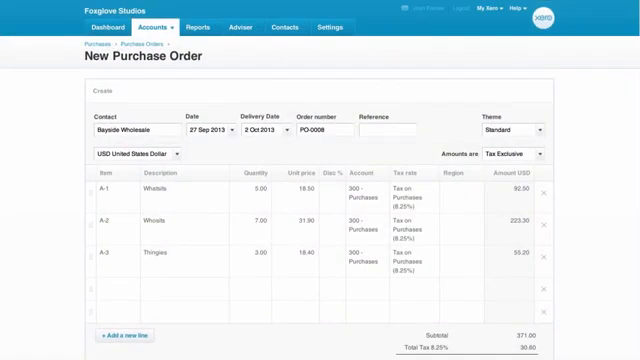
Fill the delivery Attention contact and side-entrance instructions ending 'you arrive.', then approve the order.
scroll("down", 3)
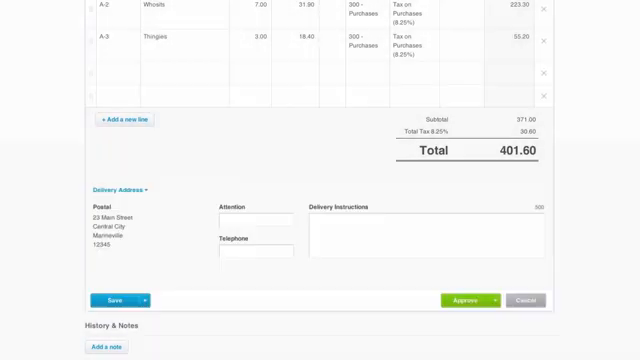
left_click(116, 190)
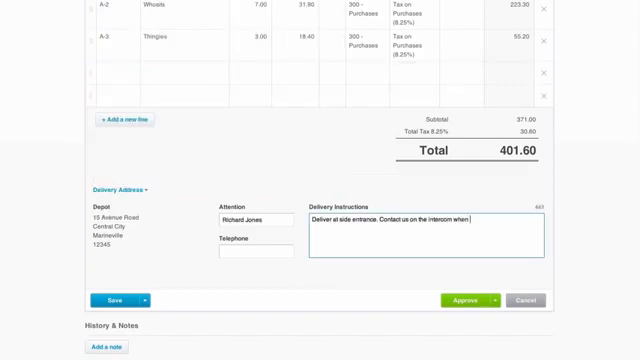
type("you arrive.")
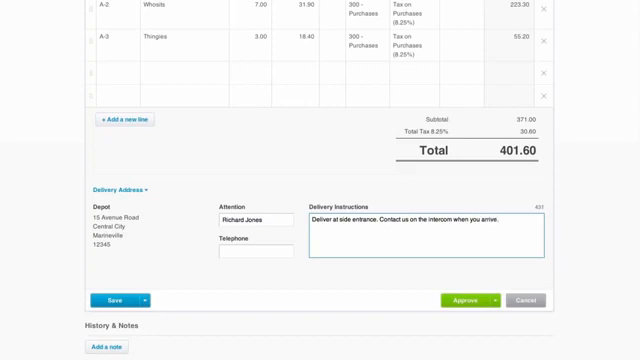
left_click(144, 300)
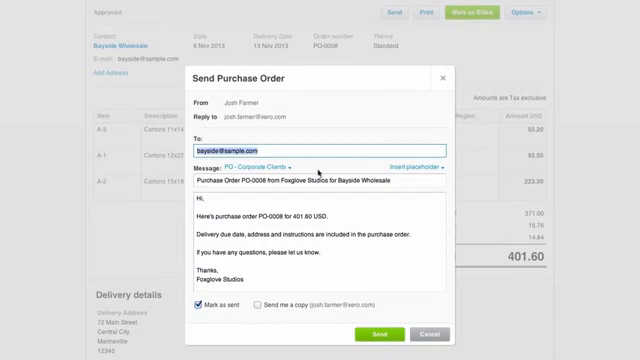
Send the purchase order email to the supplier with Mark as sent kept on.
left_click(268, 166)
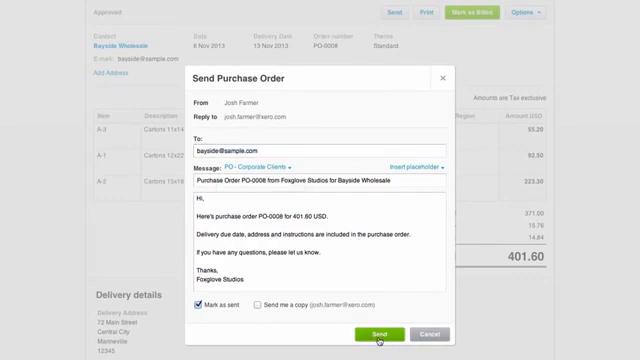
left_click(384, 334)
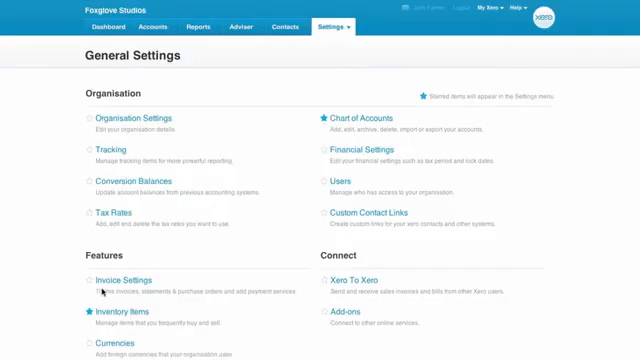
Review the Email Settings add-template form, then return to the Purchase Orders list.
left_click(124, 280)
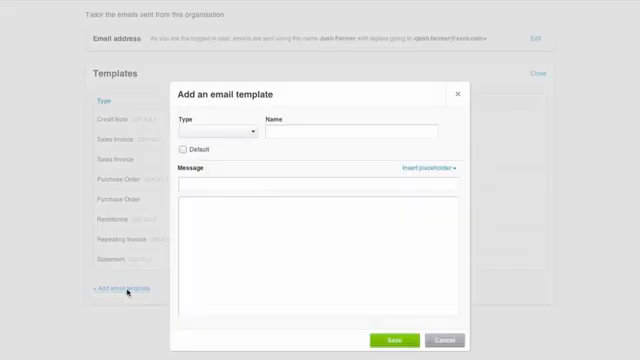
left_click(216, 132)
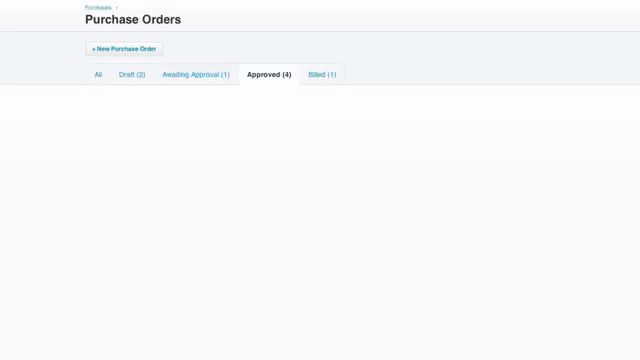
Sort the approved purchase orders by expected arrival and search them for order number 8.
left_click(268, 74)
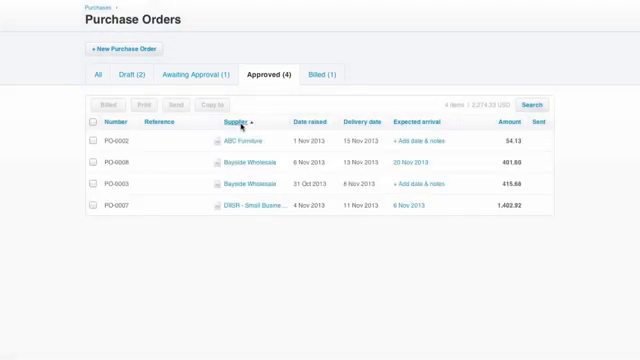
left_click(550, 104)
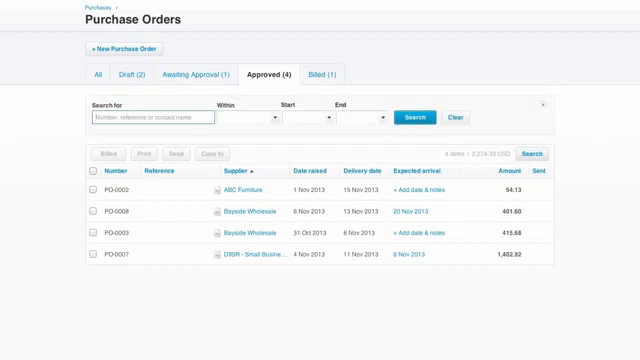
mouse_move(384, 172)
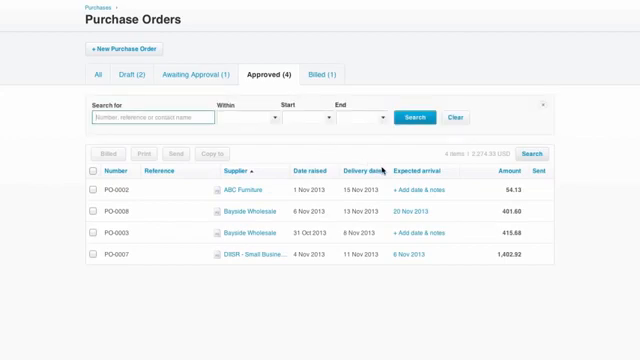
left_click(360, 170)
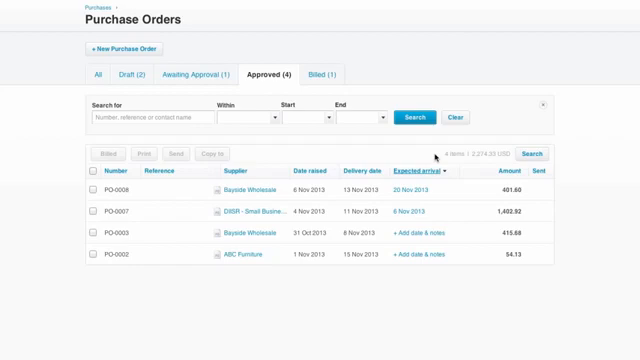
left_click(150, 116)
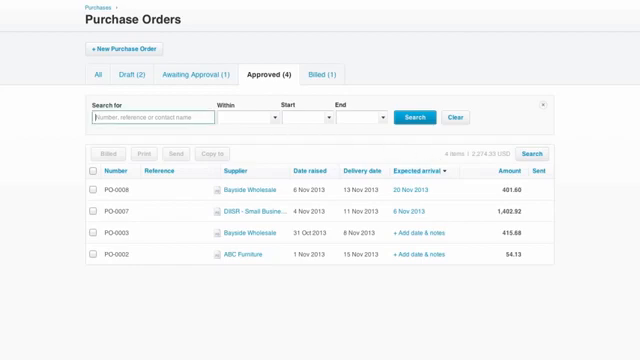
type("8")
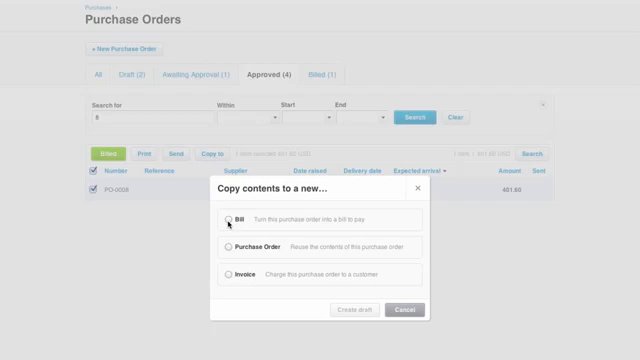
Mark PO-0008 as fully billed with its contents copied to a draft bill, then return to the list.
left_click(212, 222)
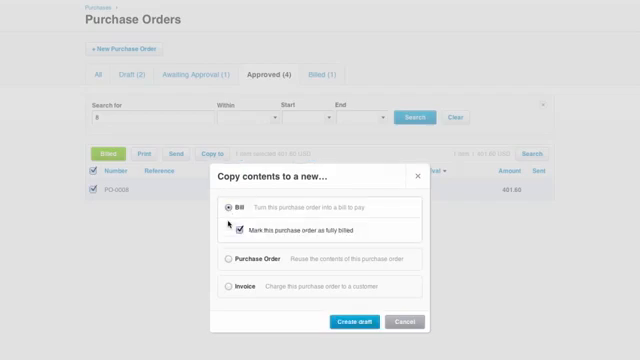
left_click(348, 320)
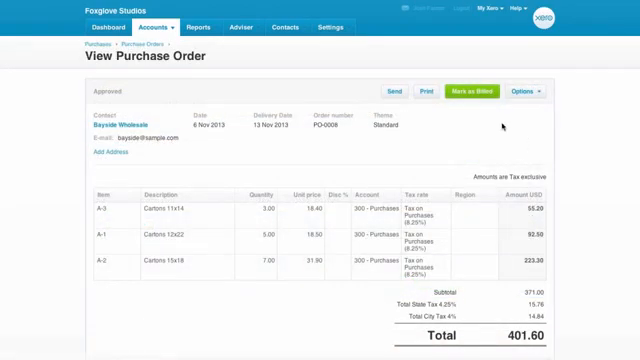
left_click(474, 88)
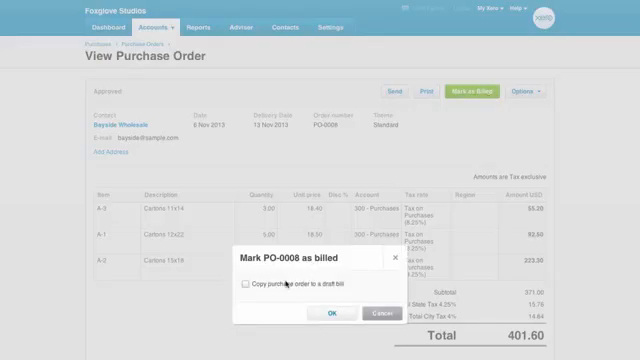
left_click(250, 292)
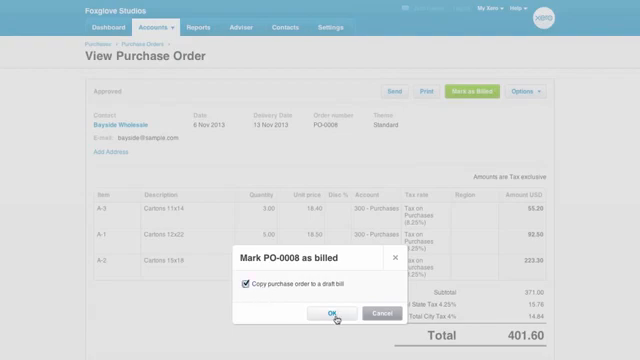
left_click(328, 314)
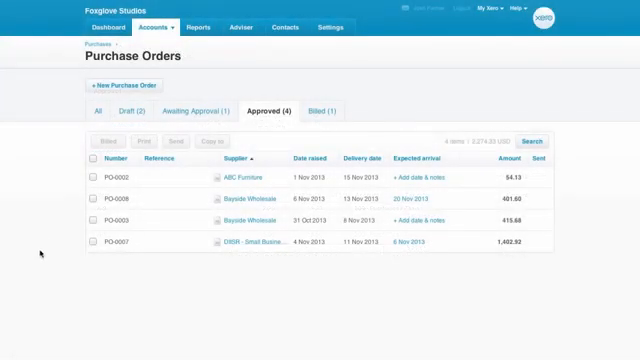
Select PO-0008 in the Approved list and choose Copy to Bill with 'Mark as fully billed' ticked.
left_click(92, 196)
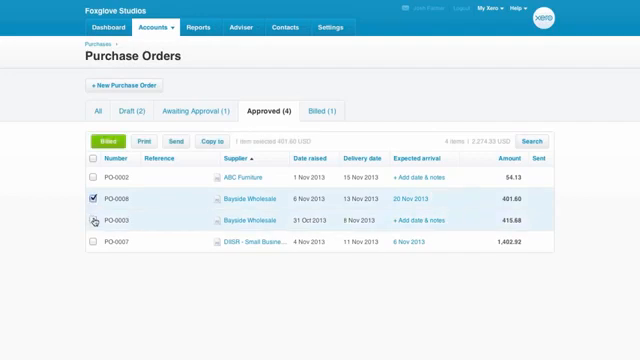
left_click(94, 218)
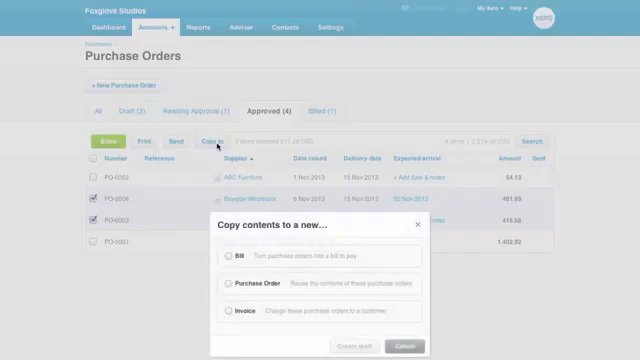
left_click(228, 248)
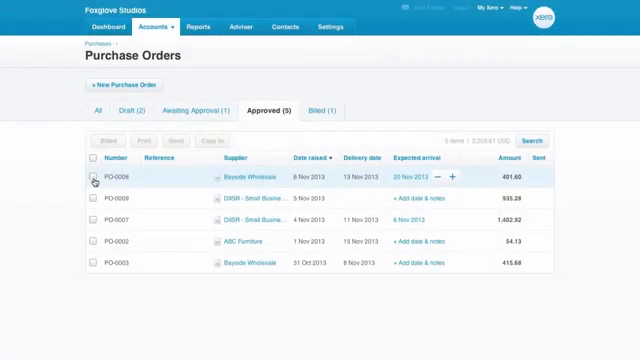
left_click(88, 180)
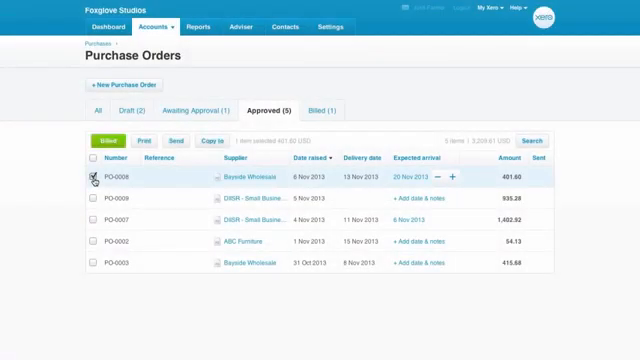
left_click(90, 176)
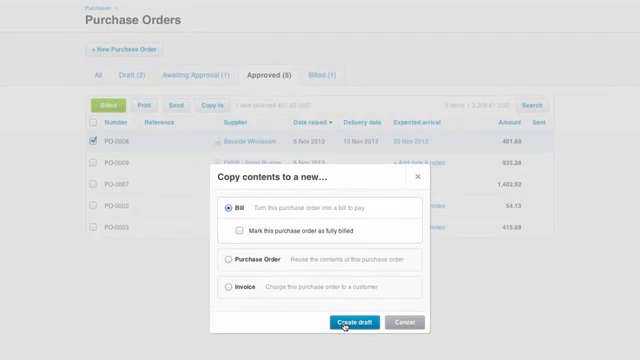
Create the draft bill from PO-0008 and check its History & Notes show it billed.
left_click(350, 322)
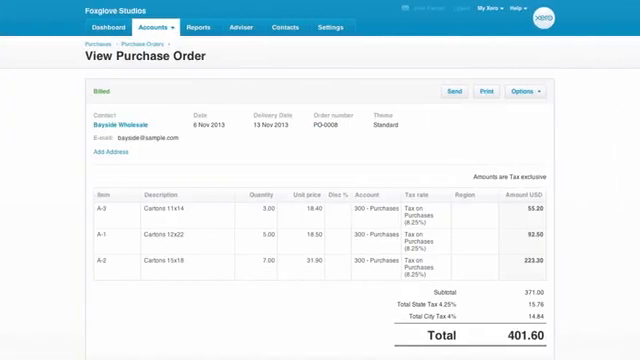
scroll("down", 3)
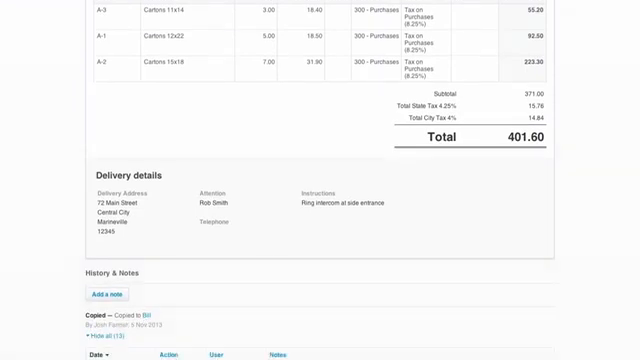
scroll("down", 3)
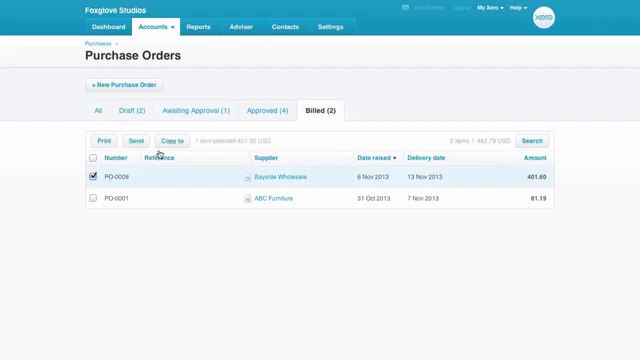
Show the Approved tab of the Purchase Orders list with its four orders.
left_click(160, 140)
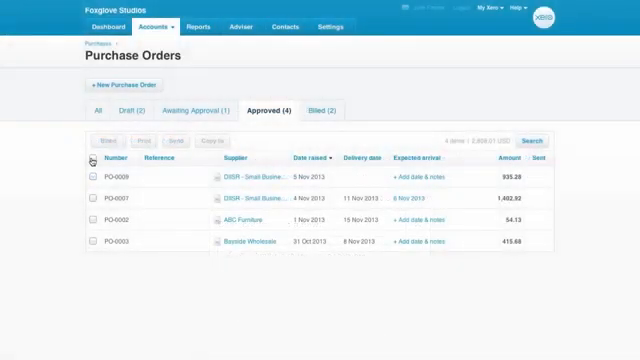
Select all four approved orders, mark them as billed, and confirm six orders under Billed.
left_click(90, 160)
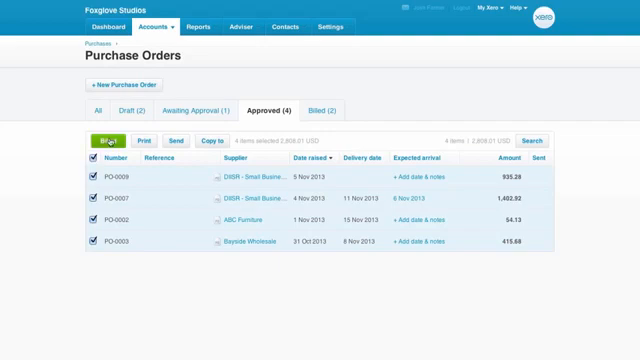
left_click(112, 140)
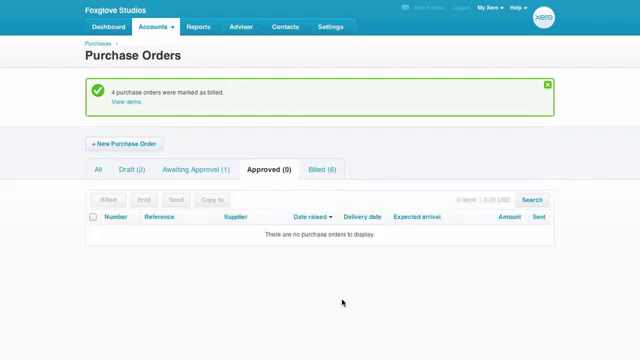
mouse_move(326, 170)
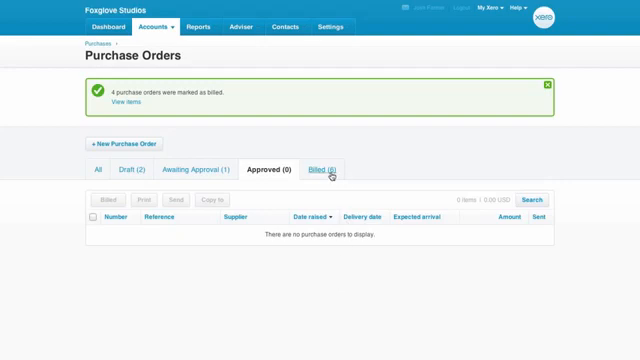
left_click(326, 168)
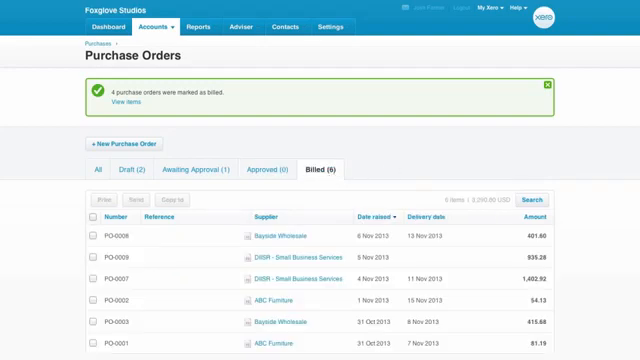